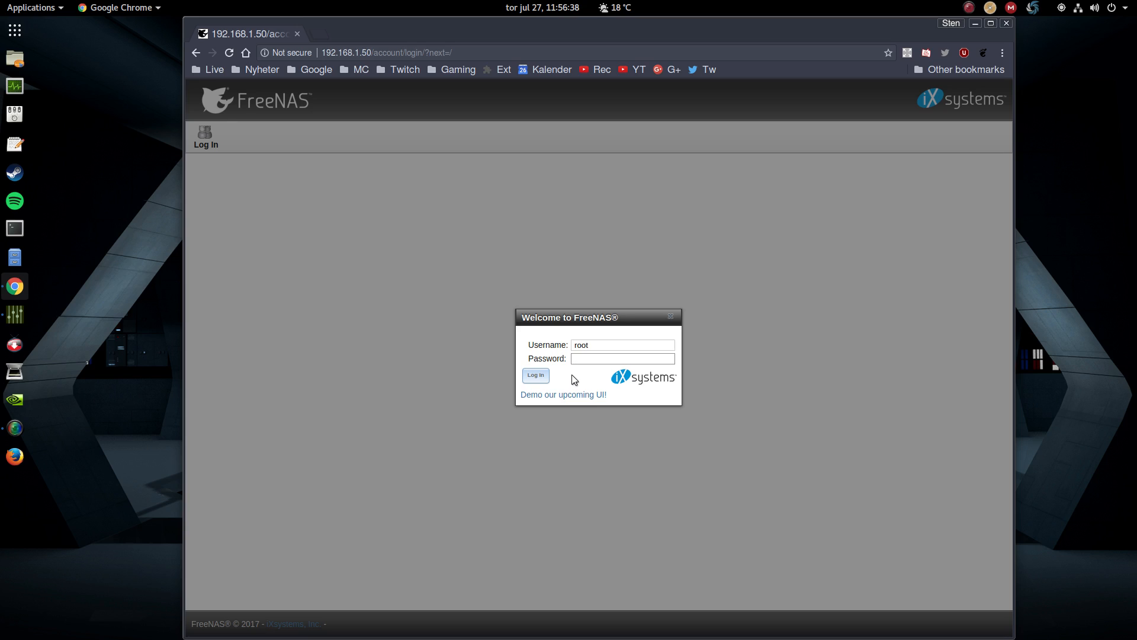
Log in to the FreeNAS web interface as root
click(536, 375)
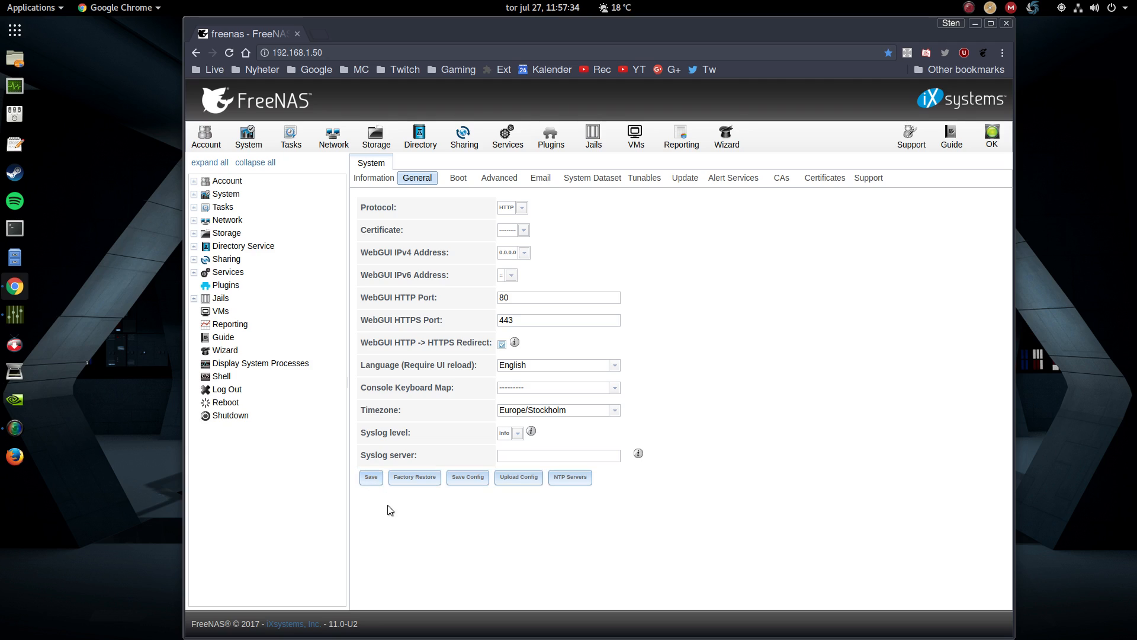
Go to the Storage section from the System General page
click(255, 297)
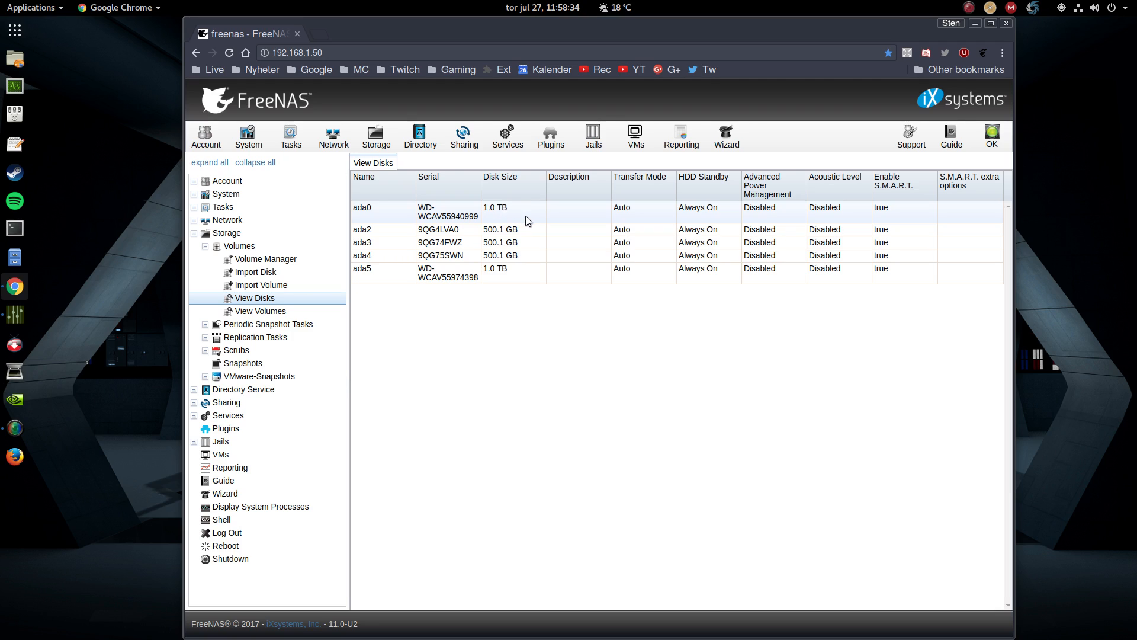
Start a new volume from the disk list of five drives
click(497, 402)
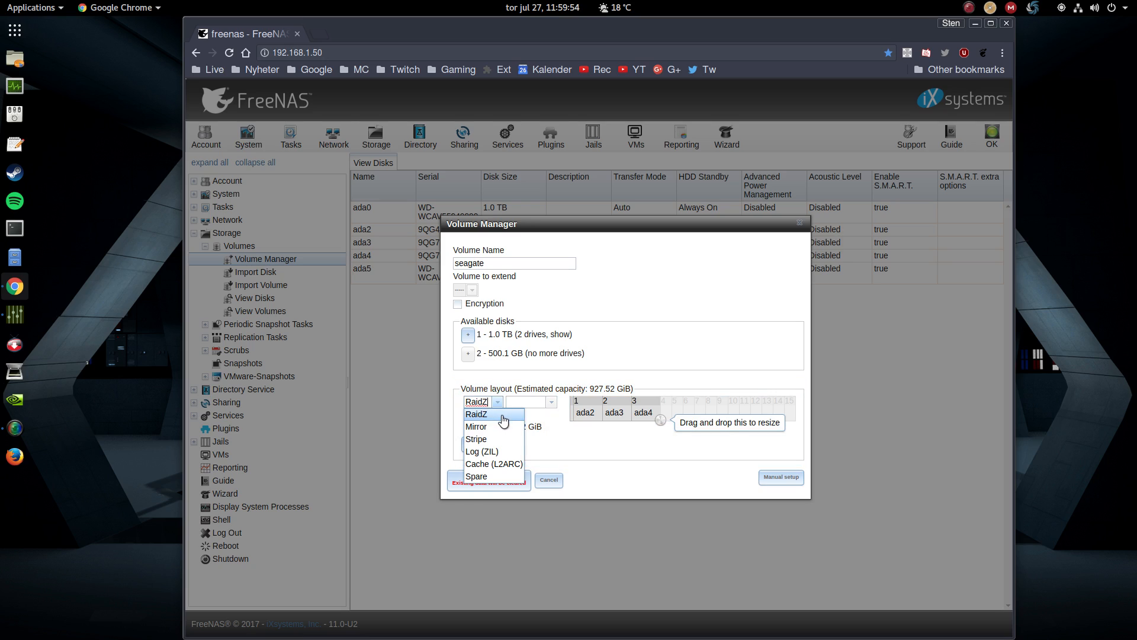
Set the seagate volume layout to RaidZ across the three 500.1 GB disks
click(476, 414)
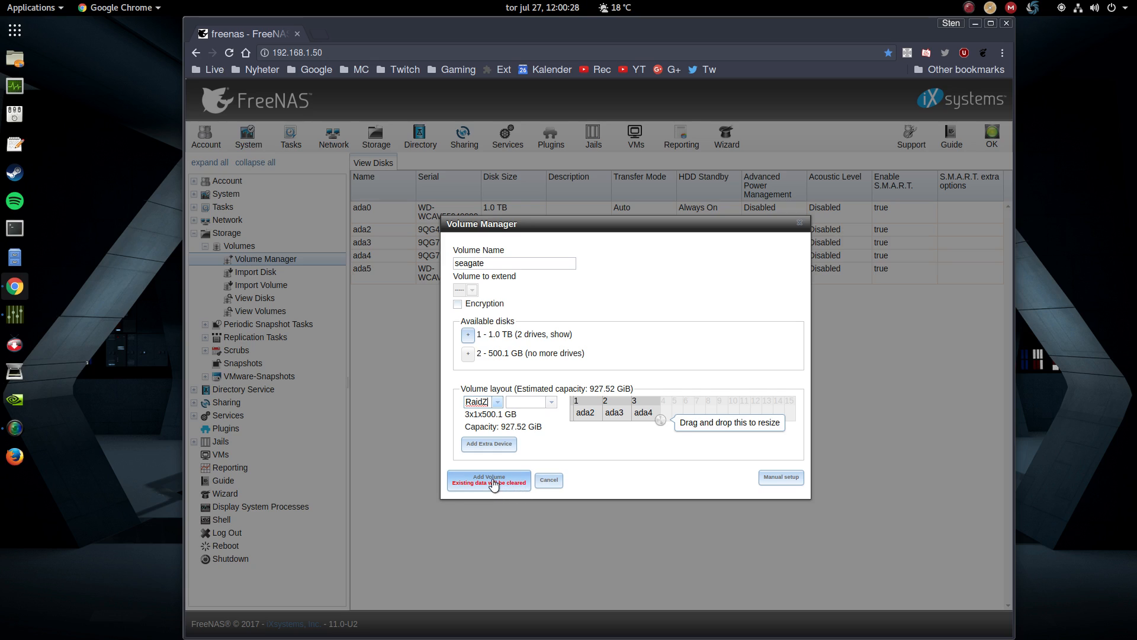
click(488, 476)
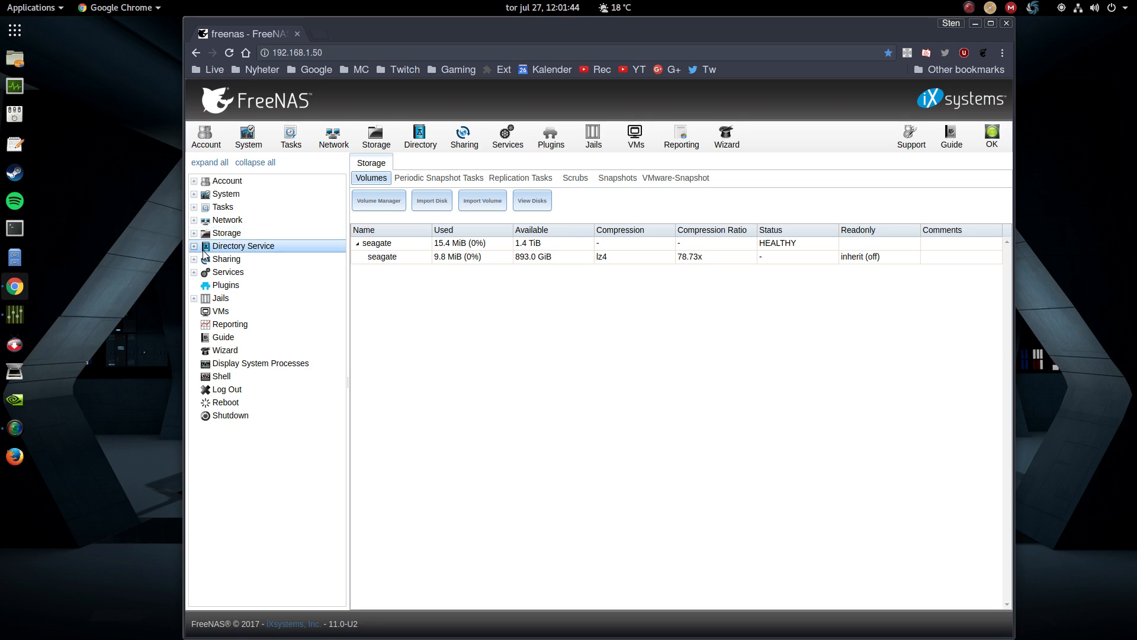
Begin a new Windows (SMB) share for /mnt/seagate named Share, allowing guest access
click(284, 323)
text(Share)
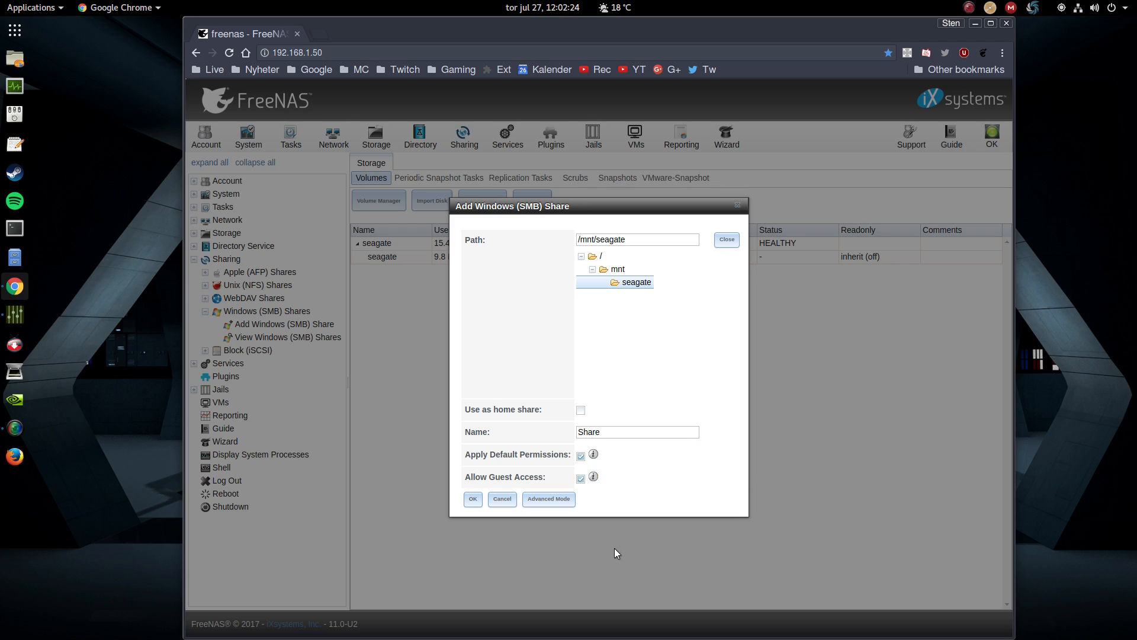
Confirm the Add Windows (SMB) Share dialog to create Share
click(472, 498)
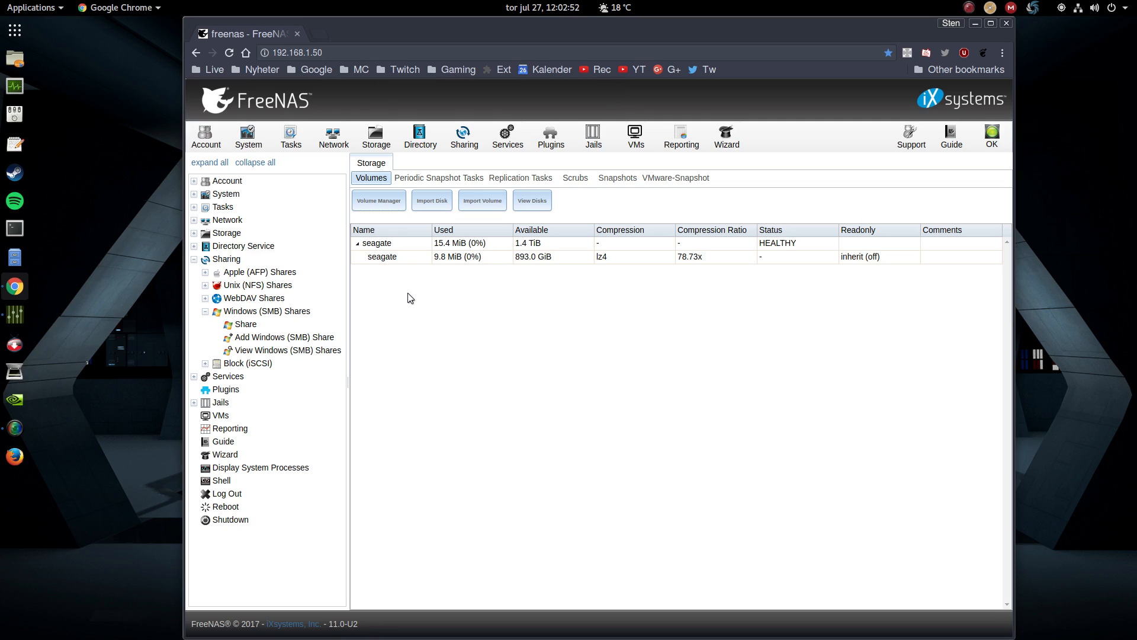
Open Services to verify SMB is running and starts on boot
click(507, 136)
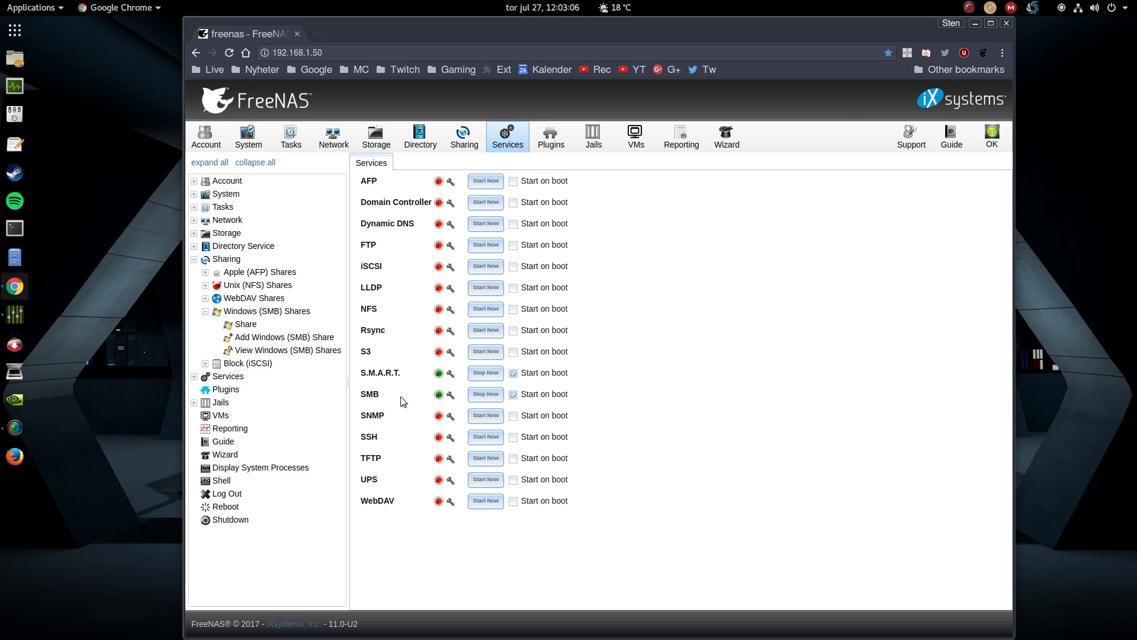